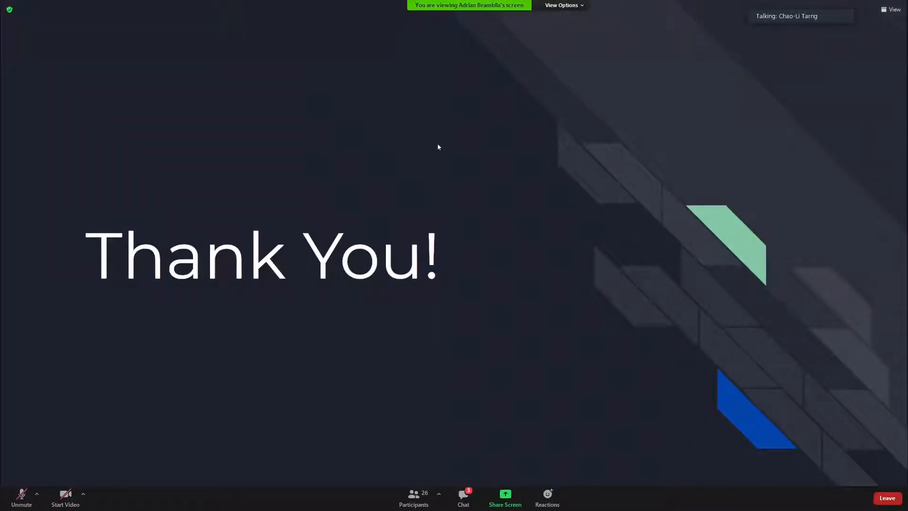
mouse_move(521, 34)
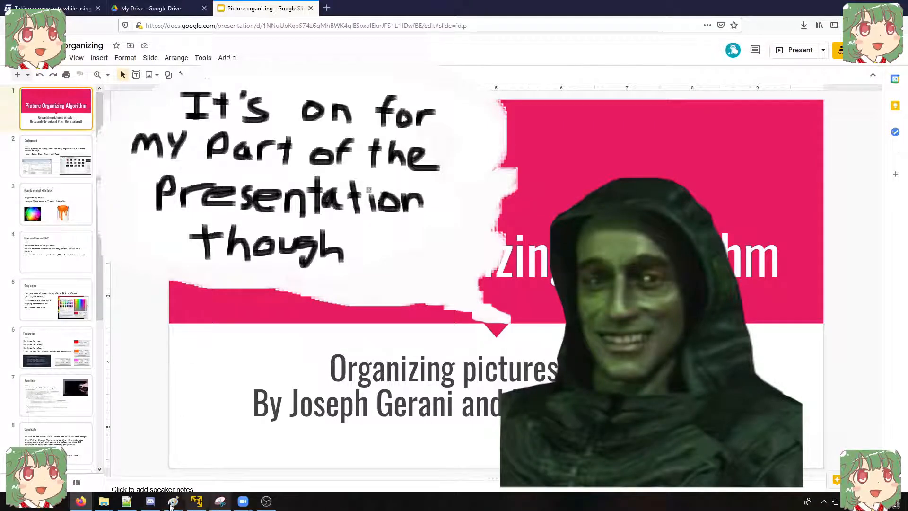
- Turn the microphone on as the previous presenter's share ends
click(242, 502)
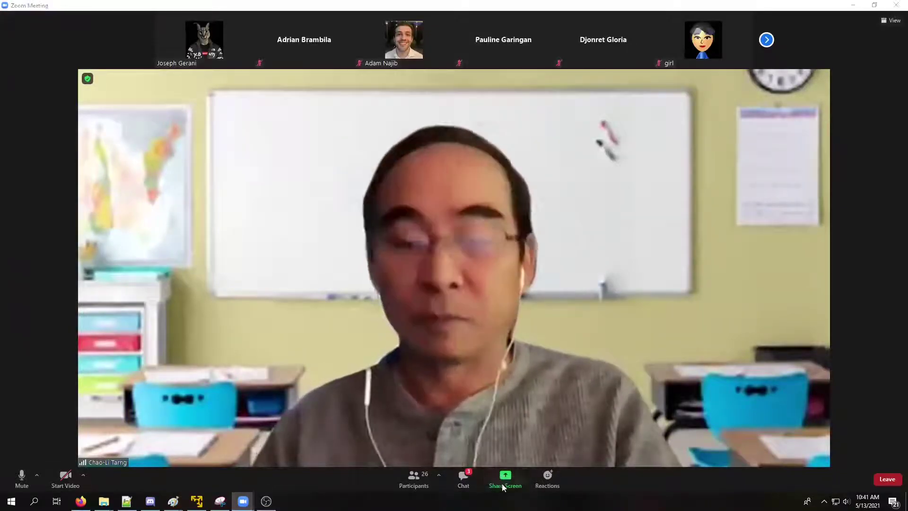
mouse_move(504, 475)
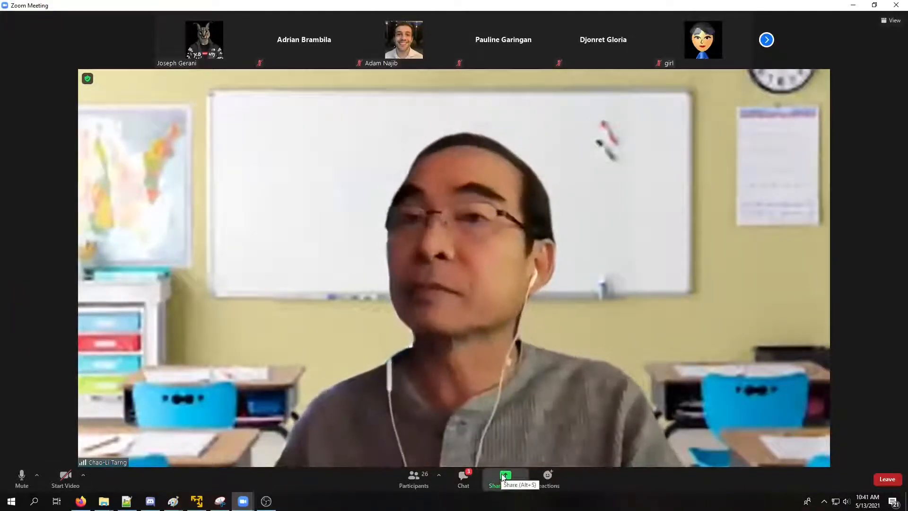
- Share Screen 1 with the meeting so the Picture Organizing Algorithm deck is shown
click(504, 475)
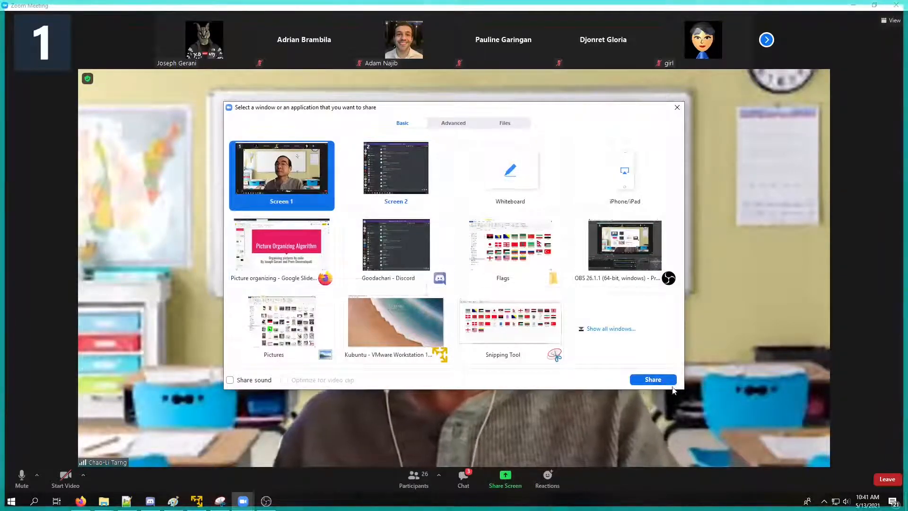
click(652, 380)
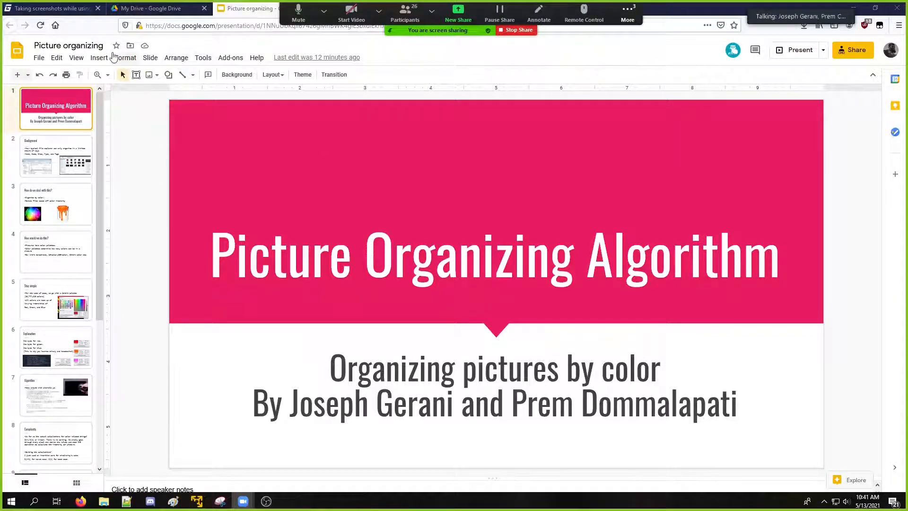
click(176, 58)
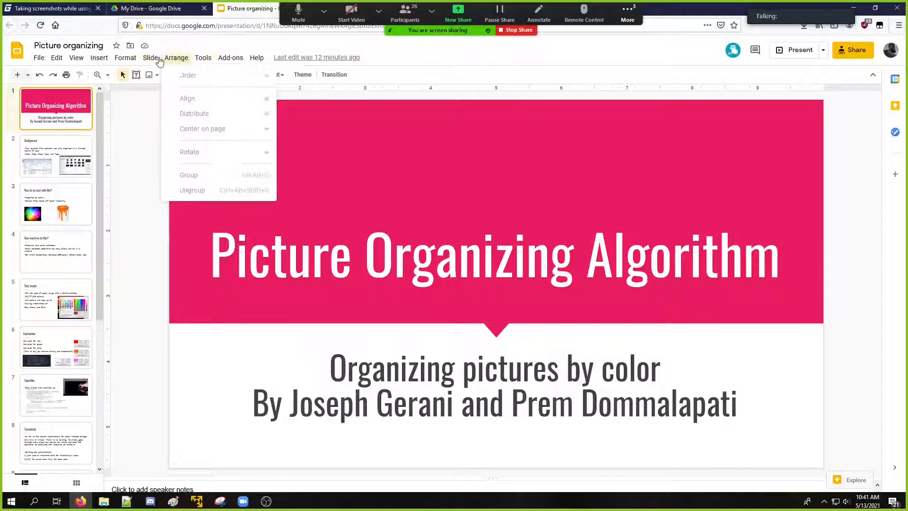
click(150, 58)
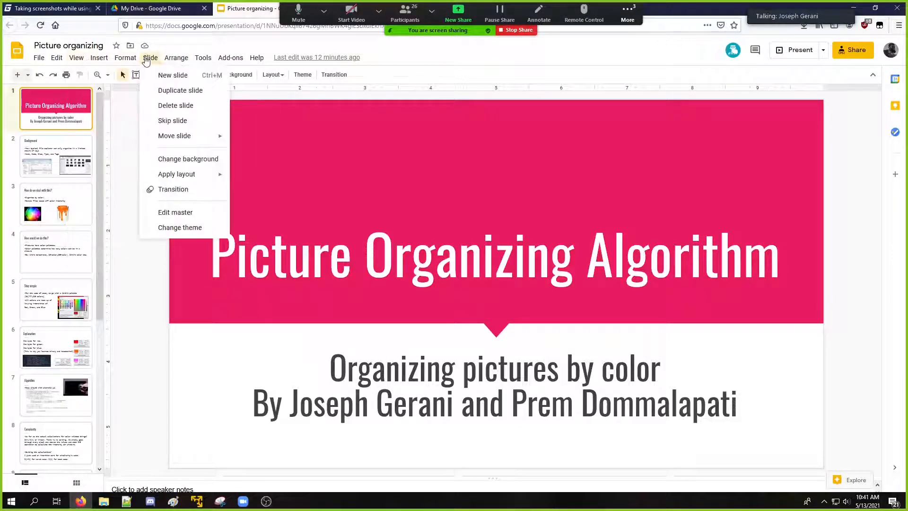
click(76, 58)
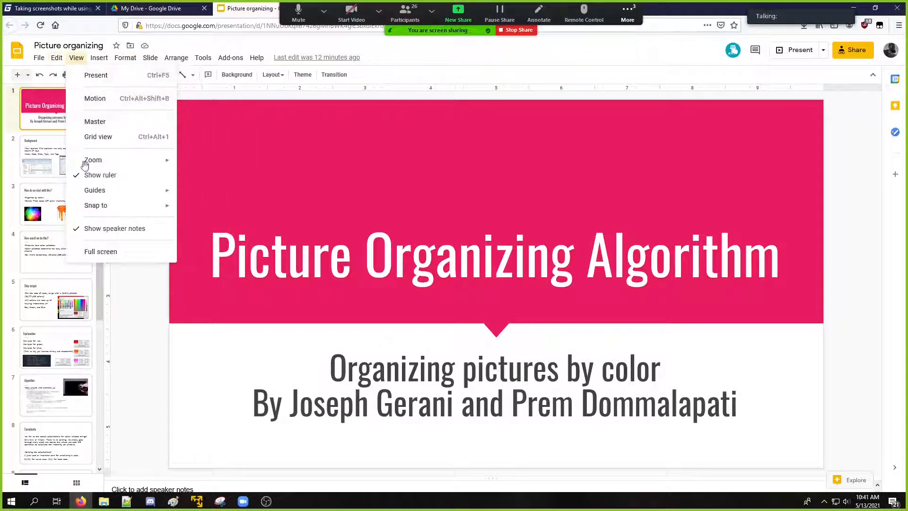
click(100, 250)
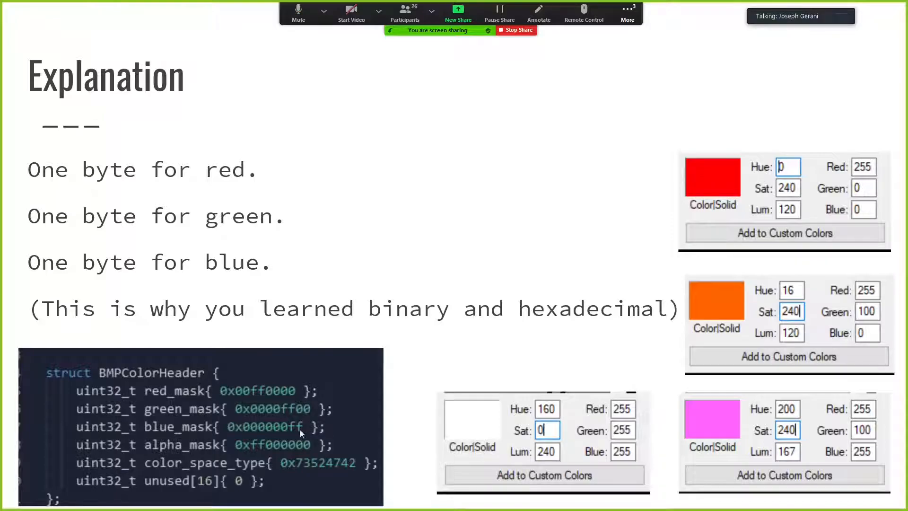
mouse_move(259, 453)
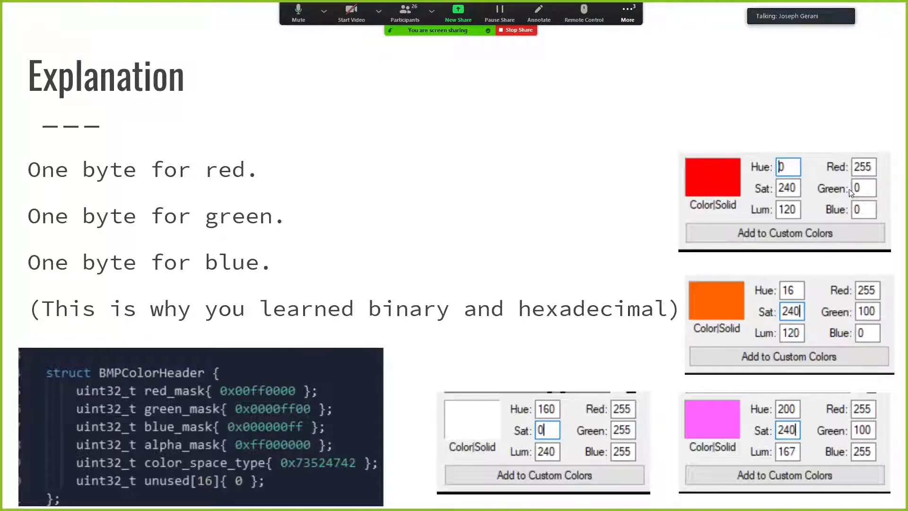
mouse_move(873, 186)
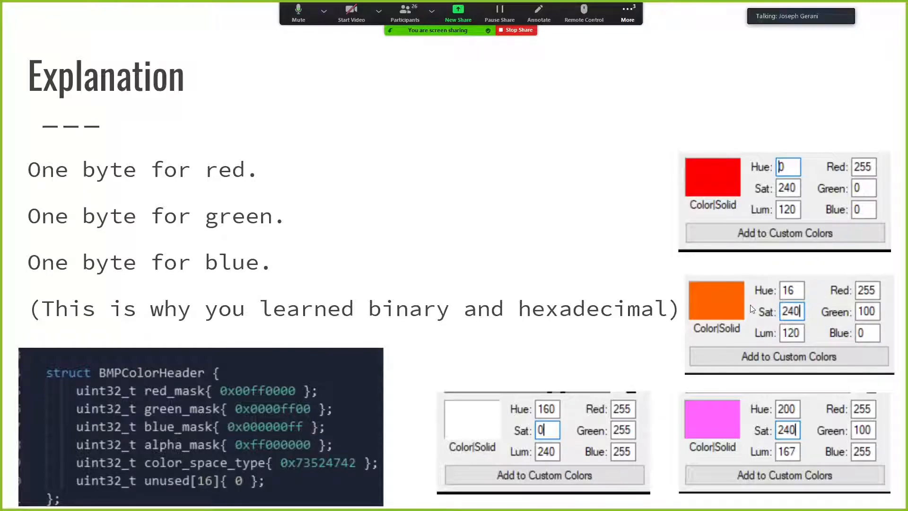
mouse_move(804, 350)
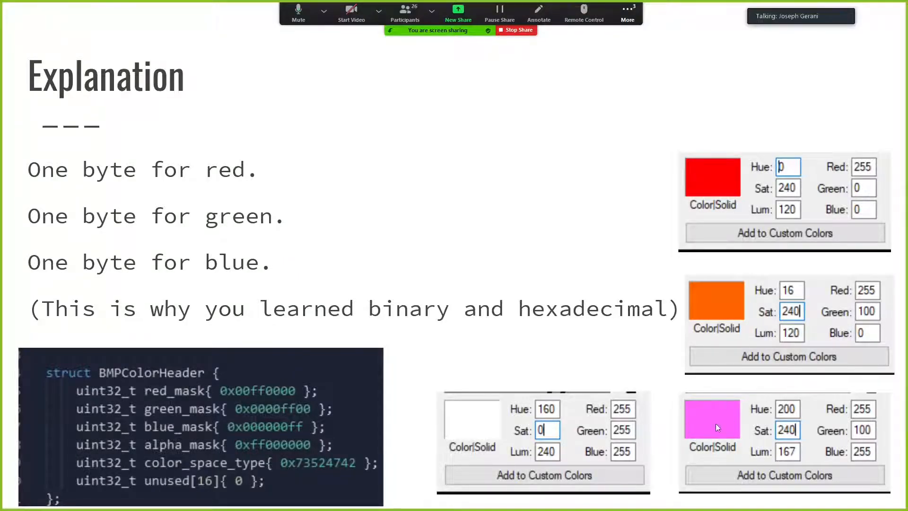
mouse_move(636, 465)
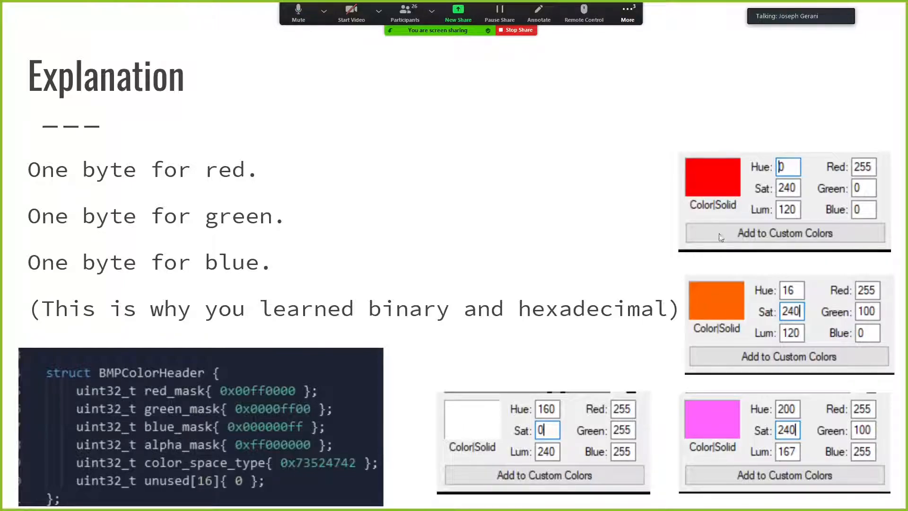
mouse_move(748, 390)
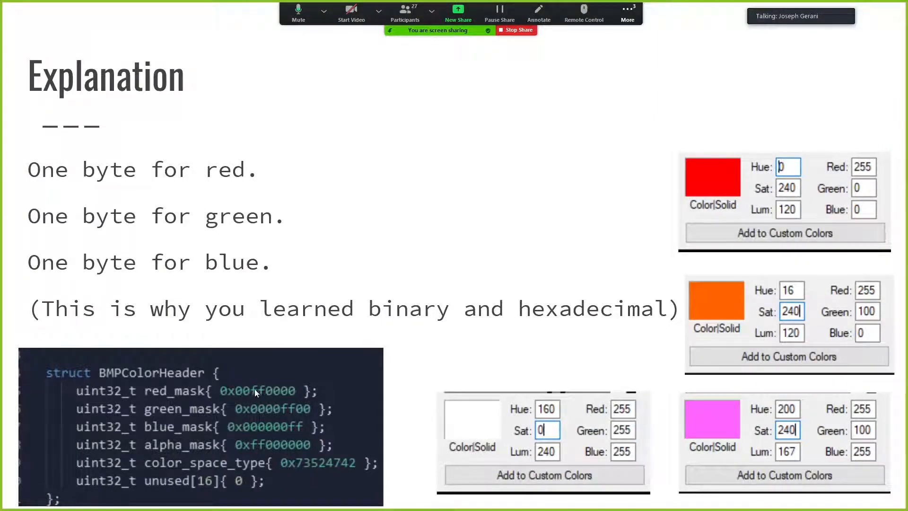
mouse_move(447, 244)
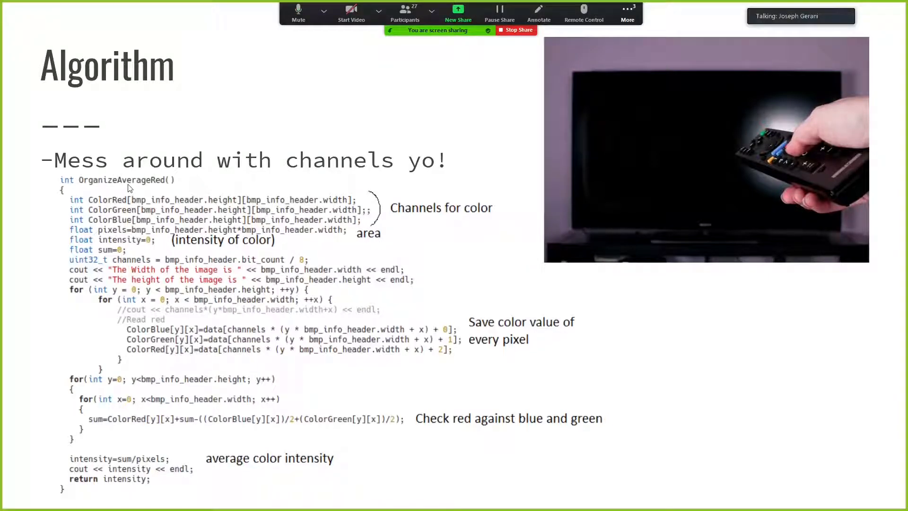
mouse_move(134, 187)
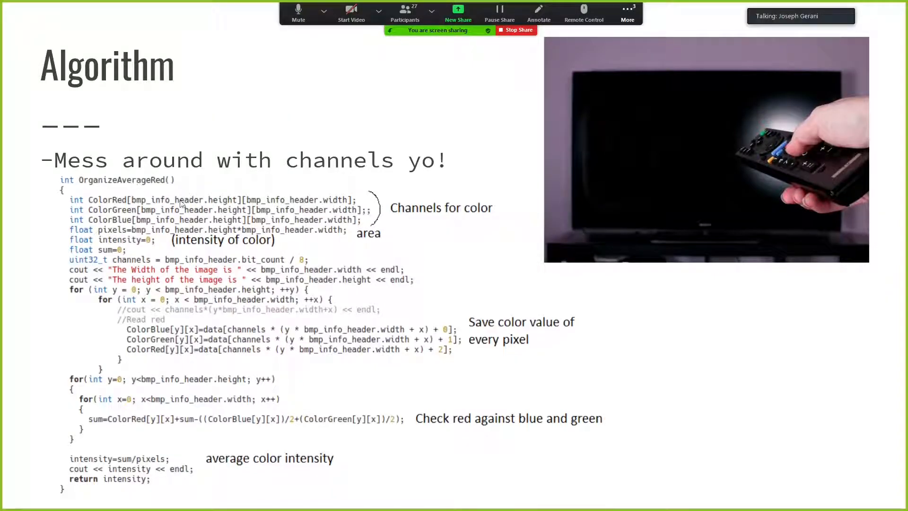
mouse_move(116, 241)
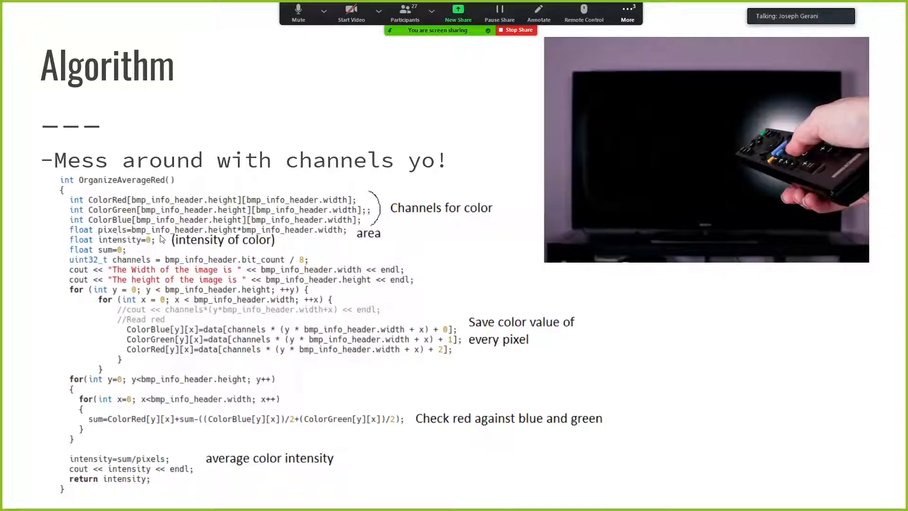
mouse_move(188, 393)
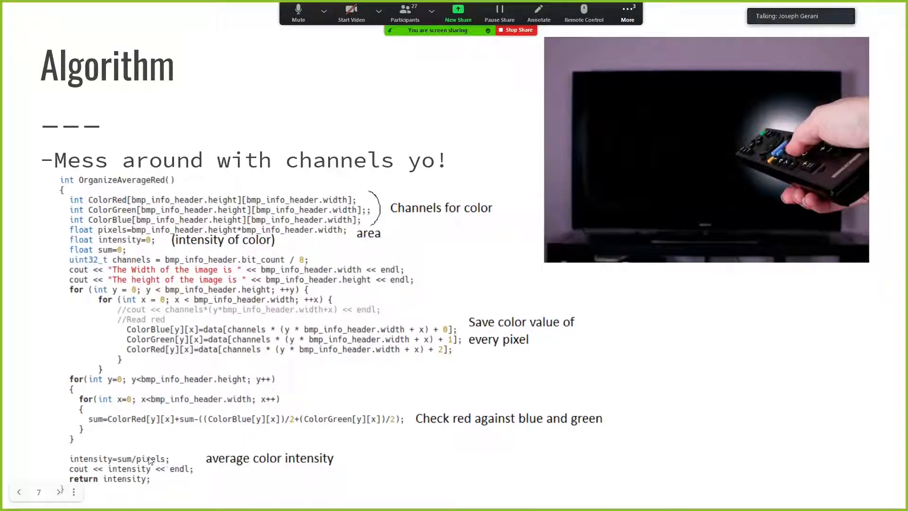
mouse_move(231, 465)
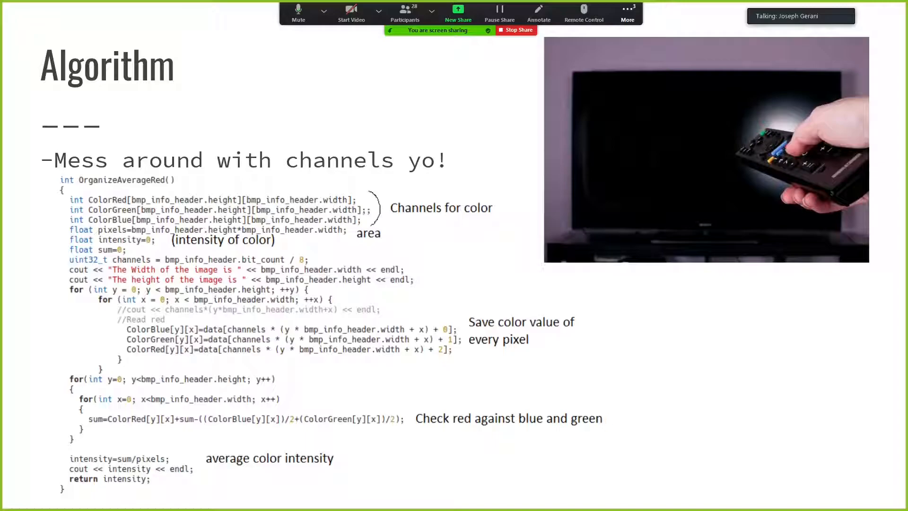
mouse_move(204, 410)
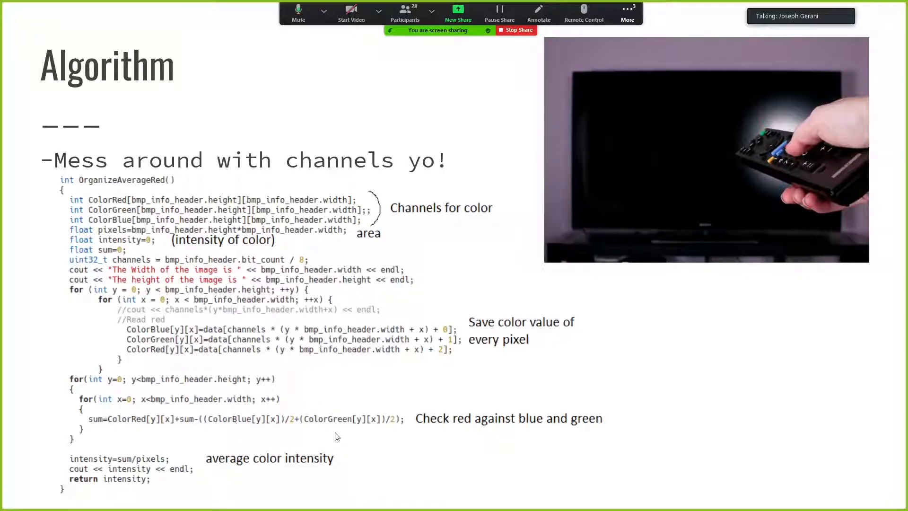
mouse_move(372, 425)
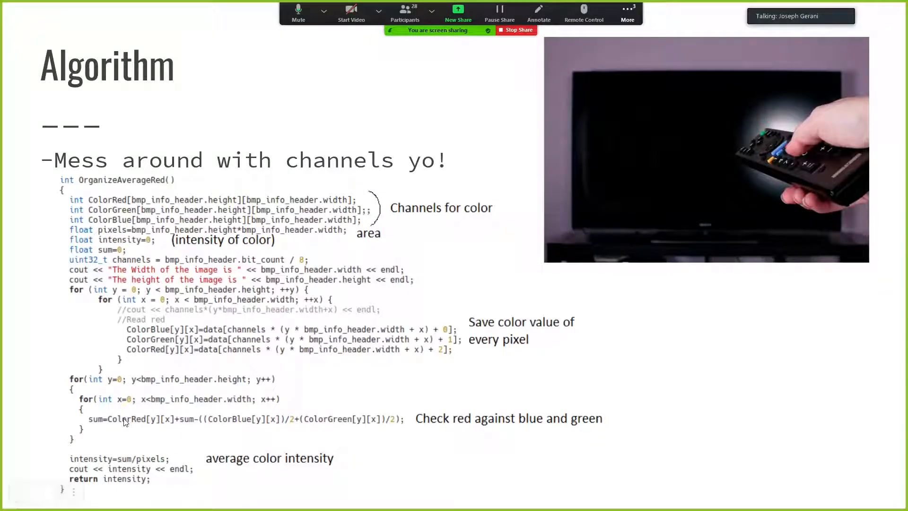
mouse_move(235, 442)
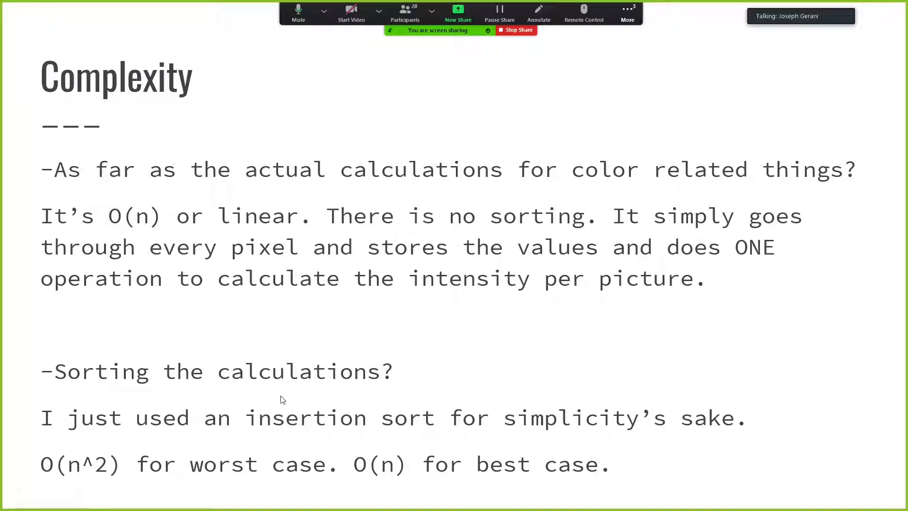
mouse_move(406, 430)
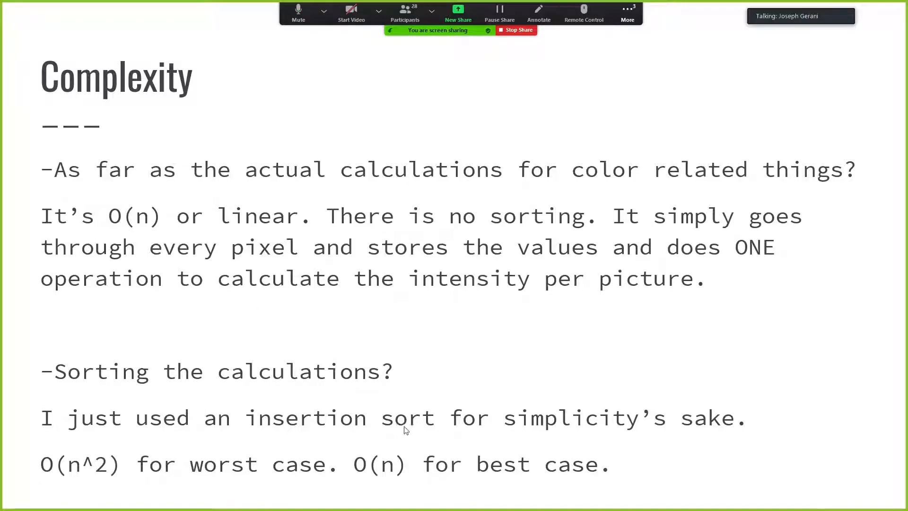
mouse_move(428, 399)
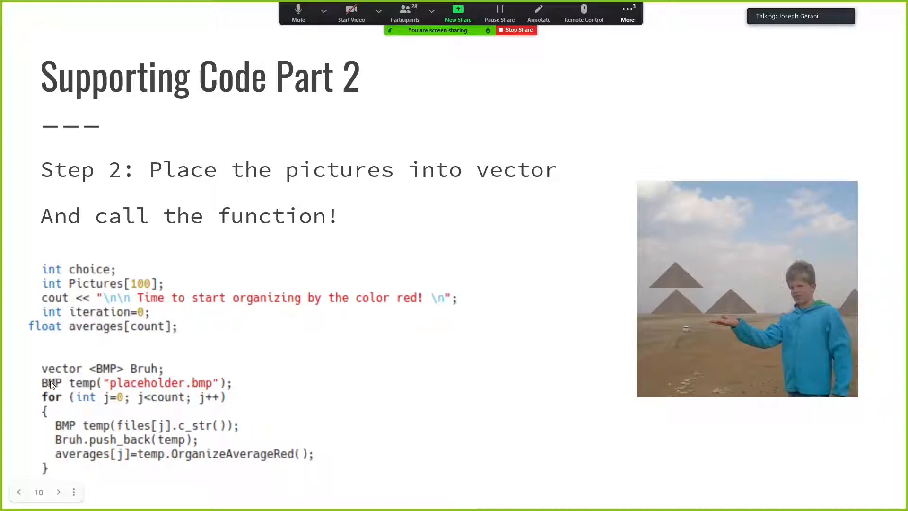
mouse_move(97, 368)
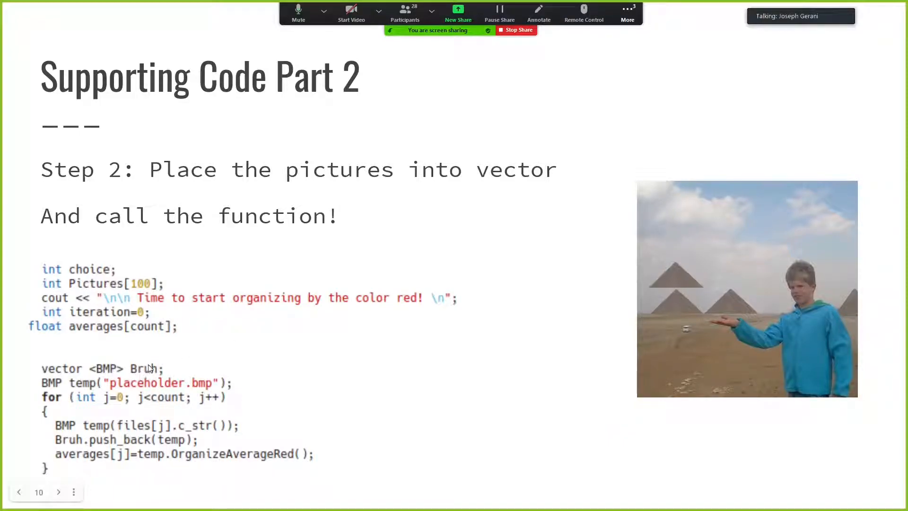
mouse_move(163, 355)
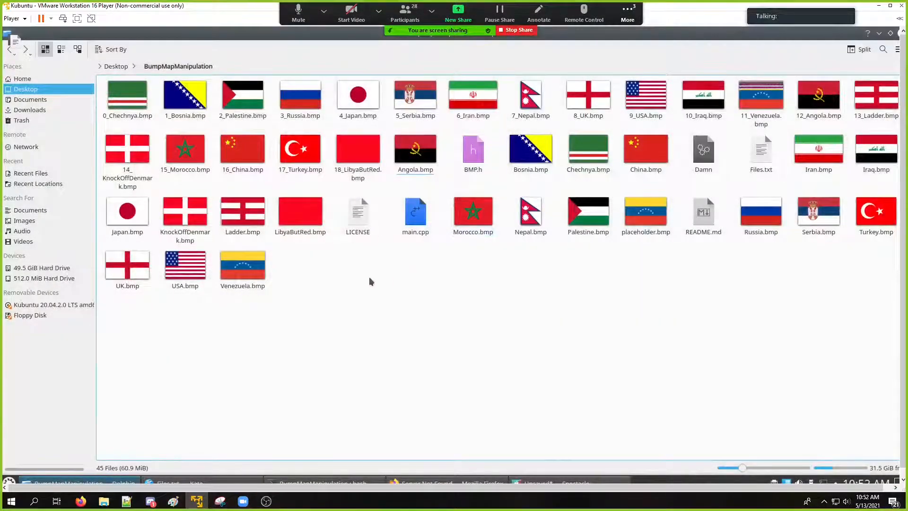
- Delete the 19 numbered flag BMPs, leaving 26 files, and bring Konsole back up
click(357, 148)
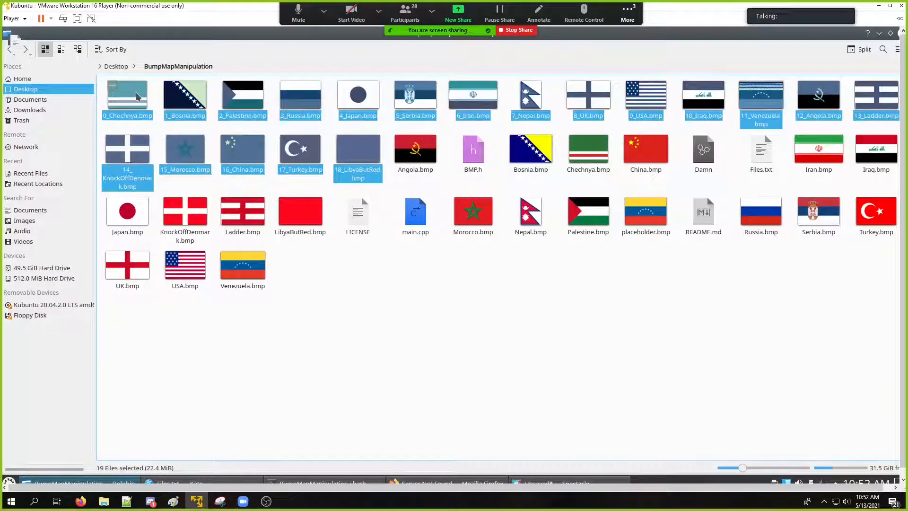
key(Delete)
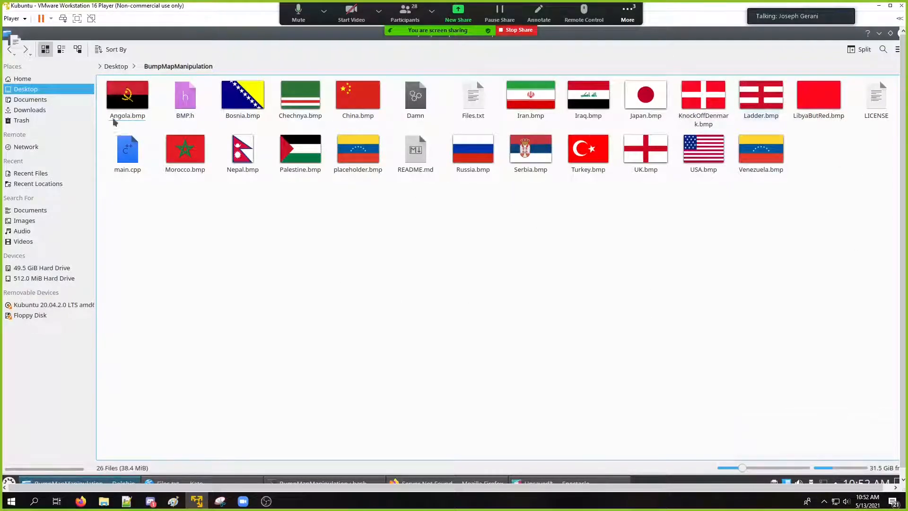
click(703, 95)
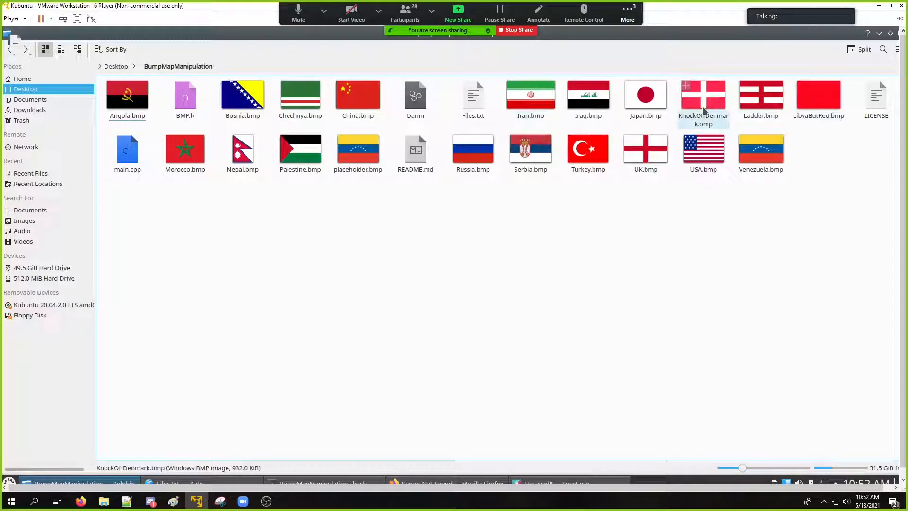
click(321, 483)
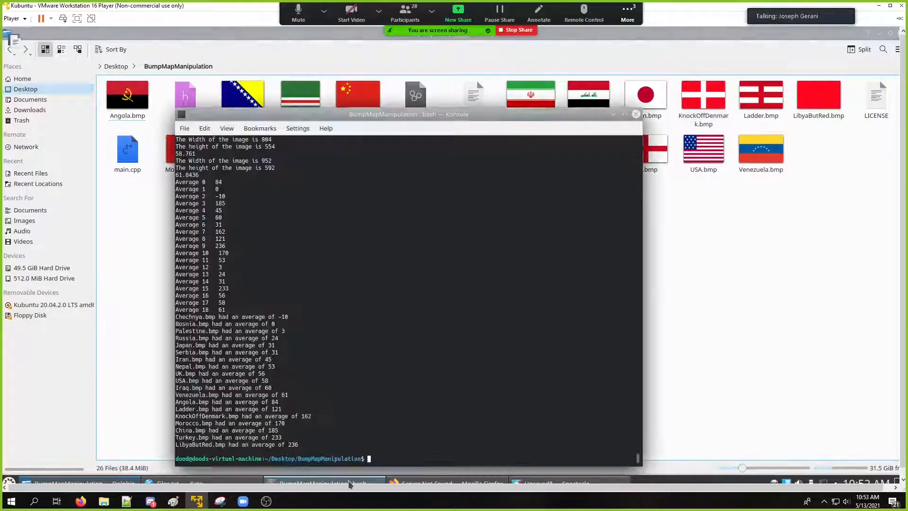
- Recompile with 'g++ main.cpp BMP.h -o Dumm' and rerun, regenerating the 19 numbered flags
text(g++ main.cpp BMP.h -o Dumm)
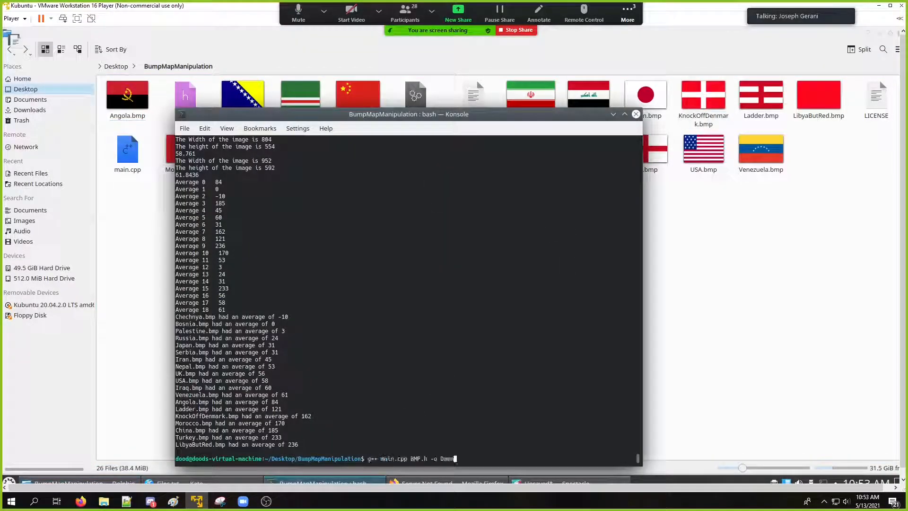
key(Return)
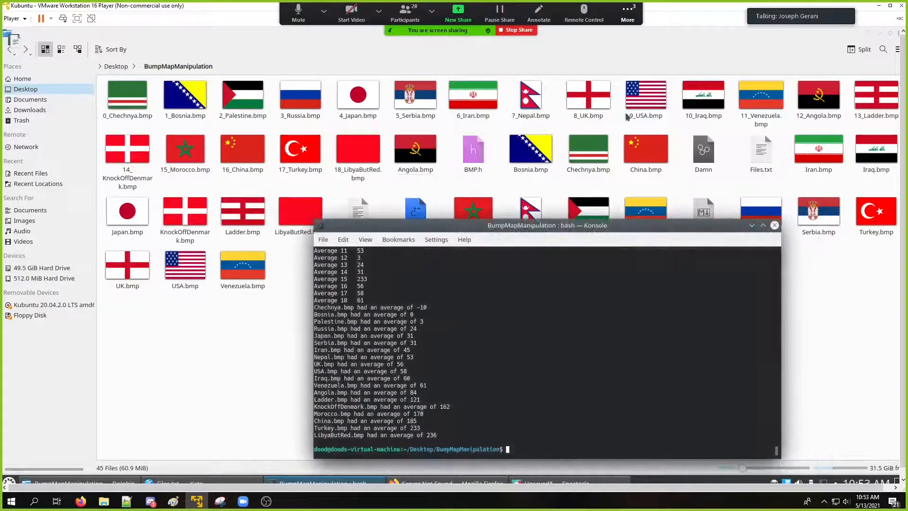
mouse_move(722, 245)
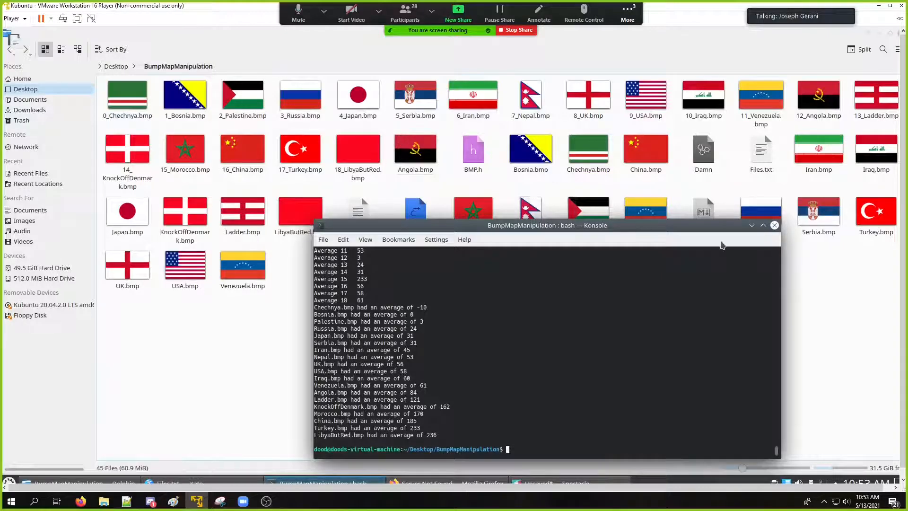
- Open Files.txt in Kate, listing the nineteen source flag BMP names beside the folder
click(775, 225)
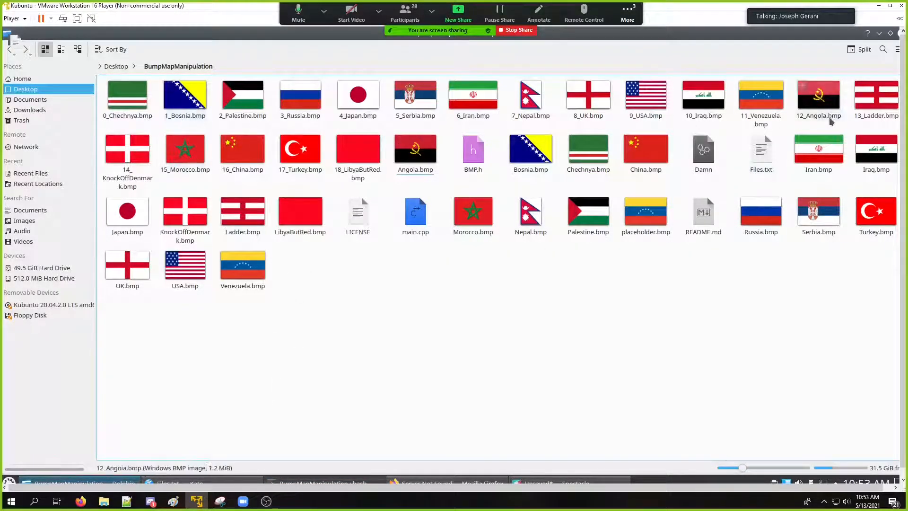
double_click(760, 150)
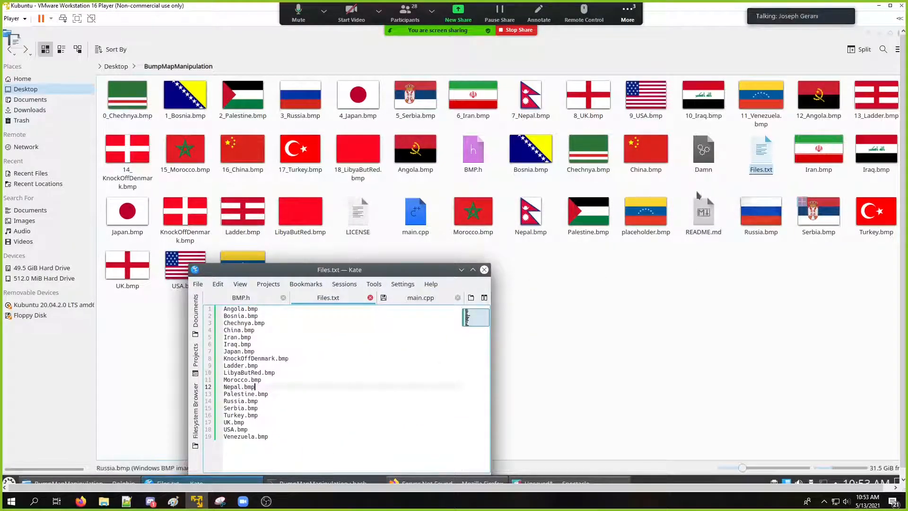
mouse_move(606, 309)
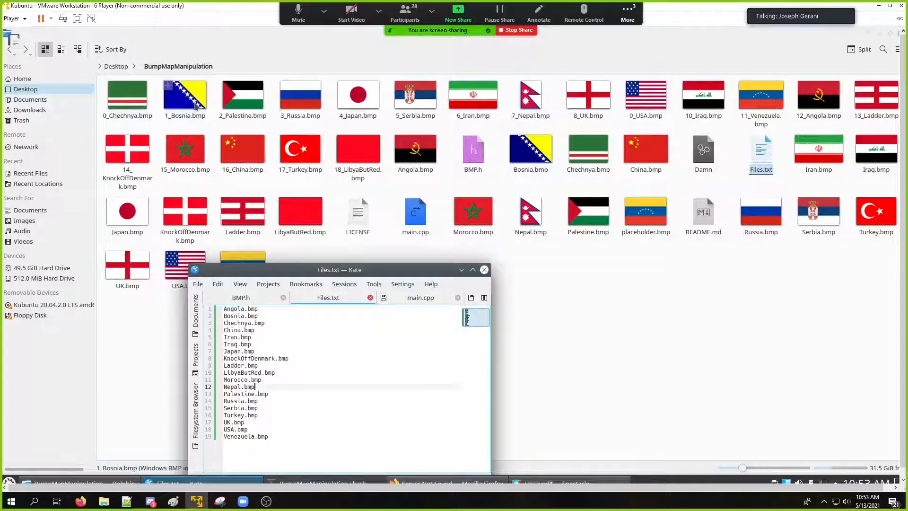
click(127, 92)
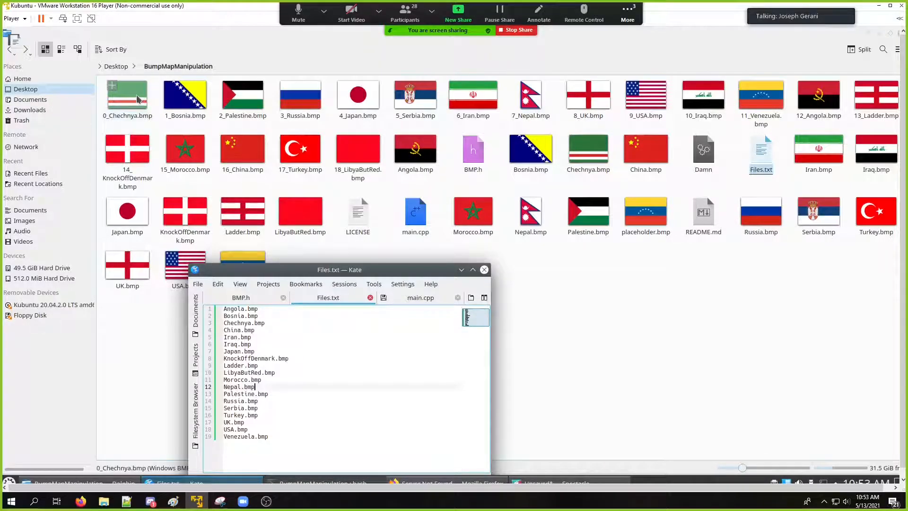
mouse_move(139, 110)
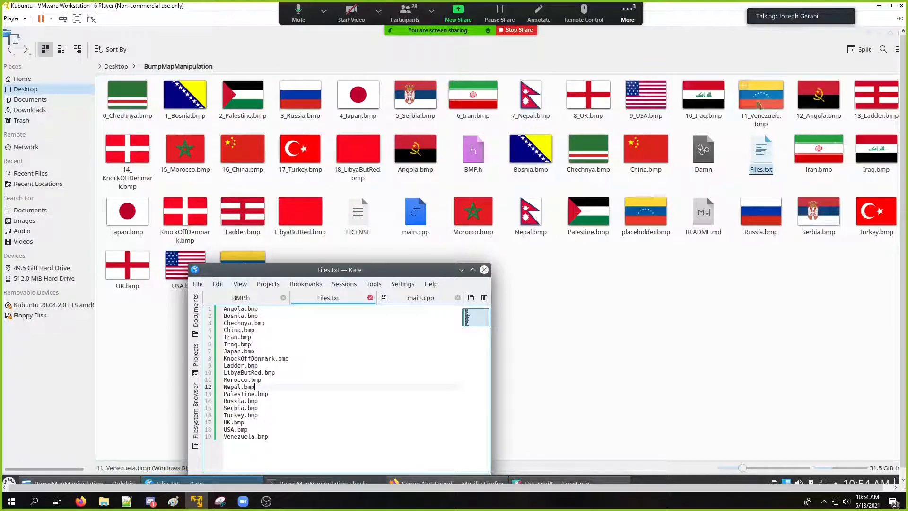
mouse_move(703, 95)
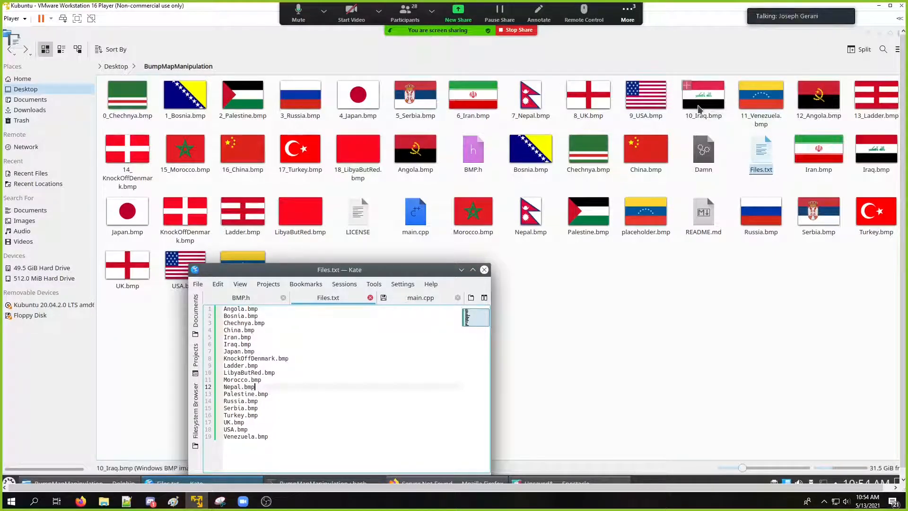
mouse_move(760, 96)
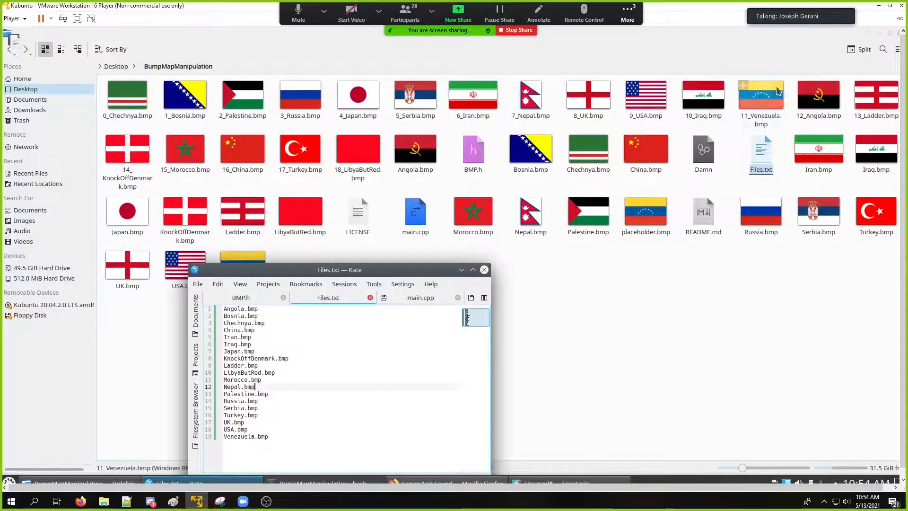
mouse_move(750, 97)
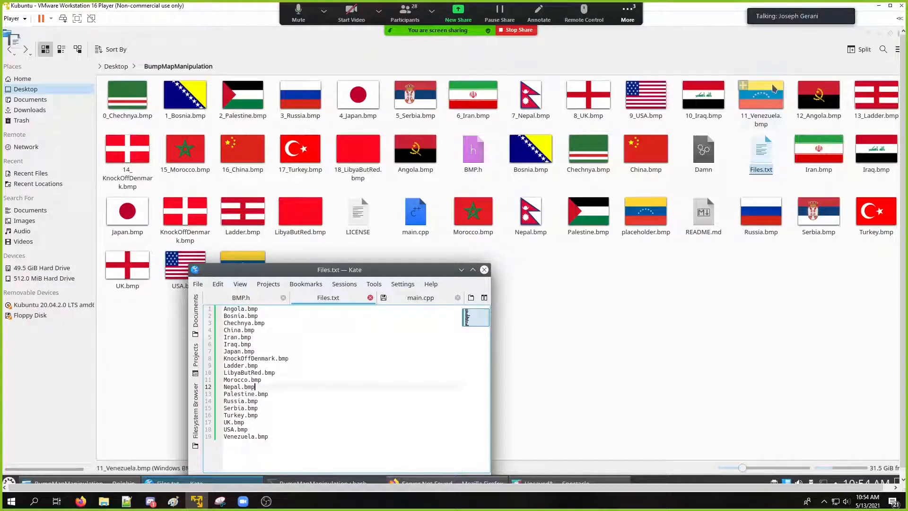
mouse_move(760, 112)
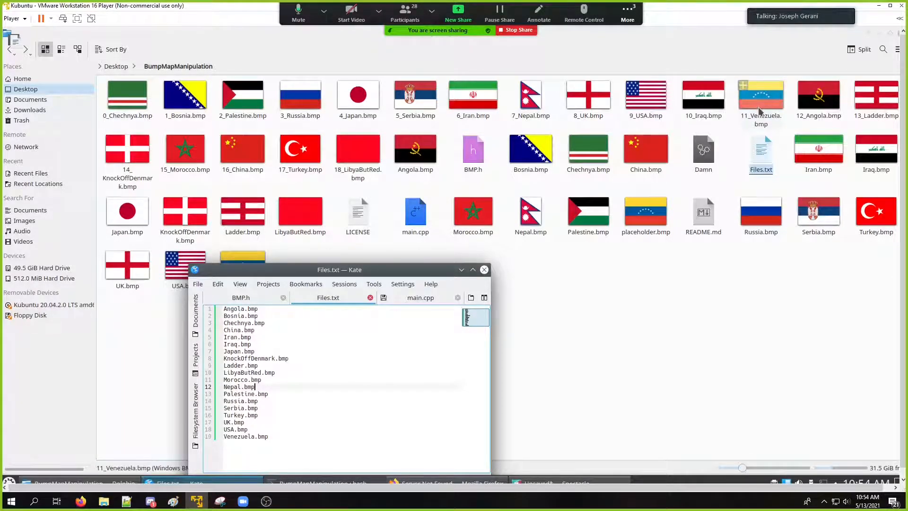
mouse_move(703, 96)
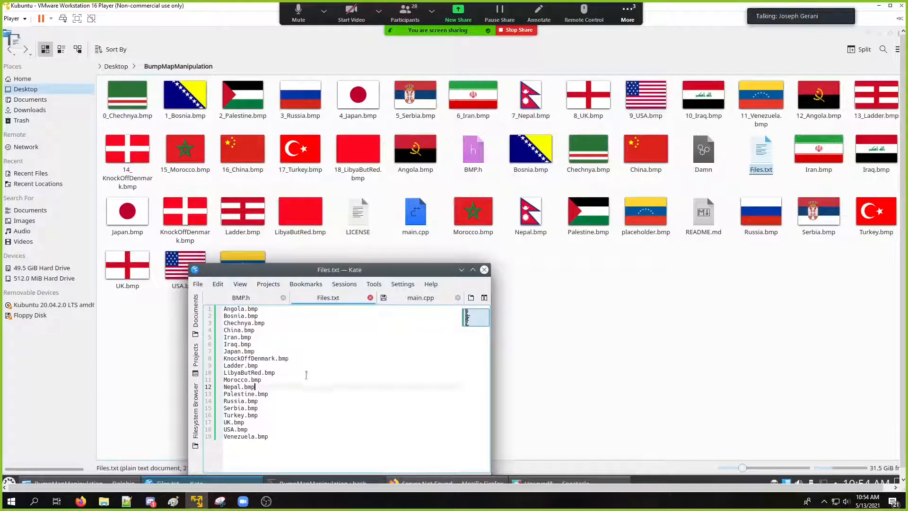
click(425, 483)
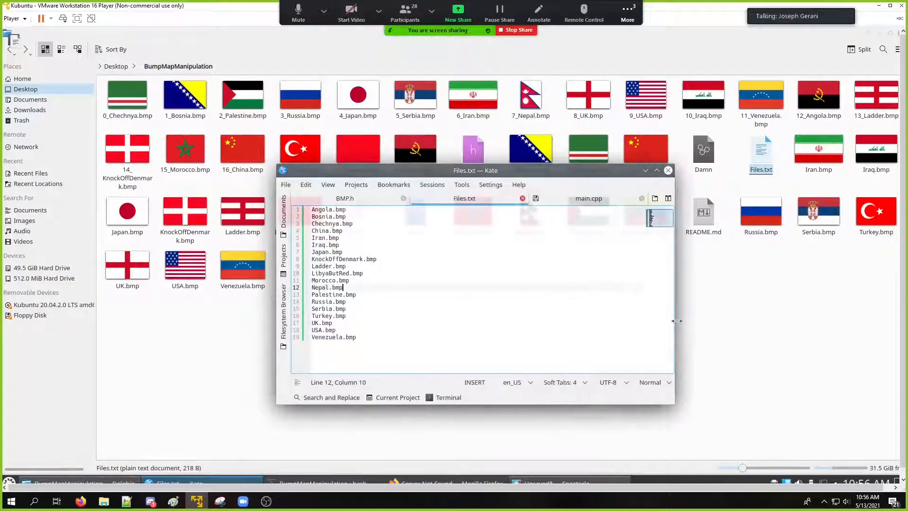
- Scroll BMP.h from the region-manipulation function up to the BMP struct, then switch to main.cpp
click(345, 198)
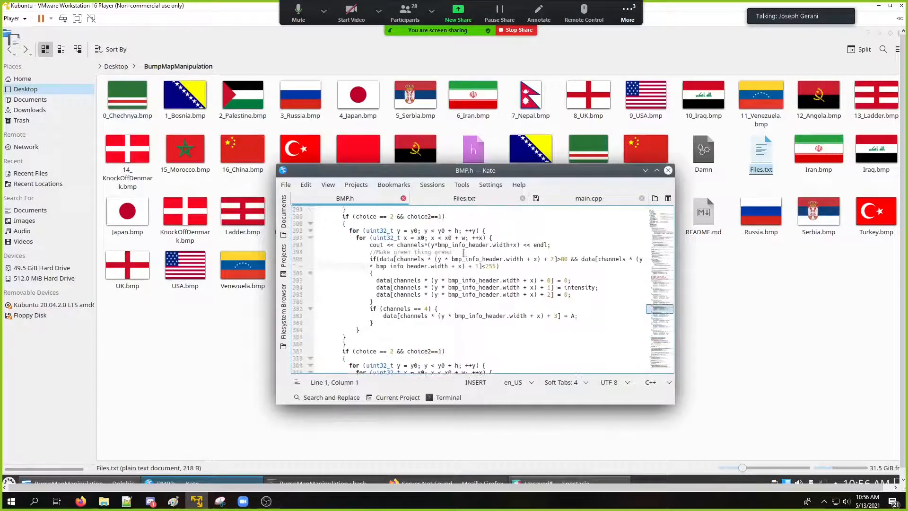
scroll(up, 3)
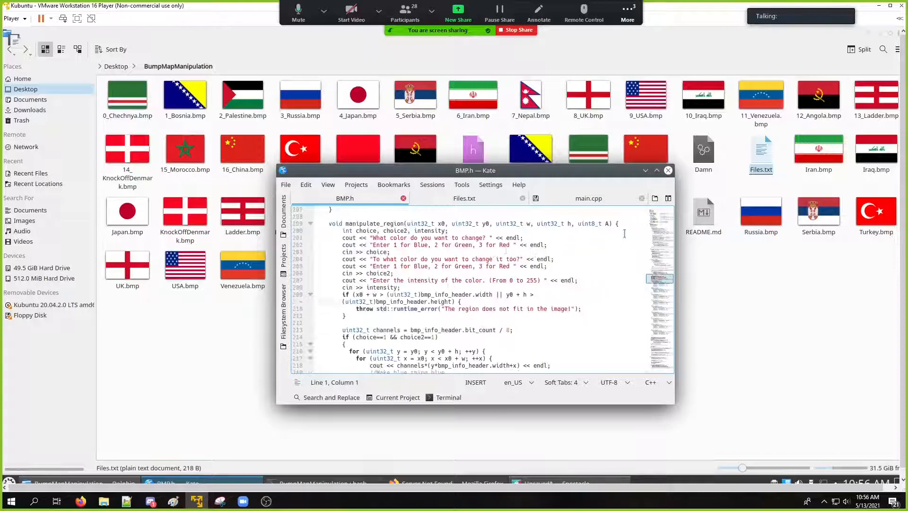
scroll(up, 3)
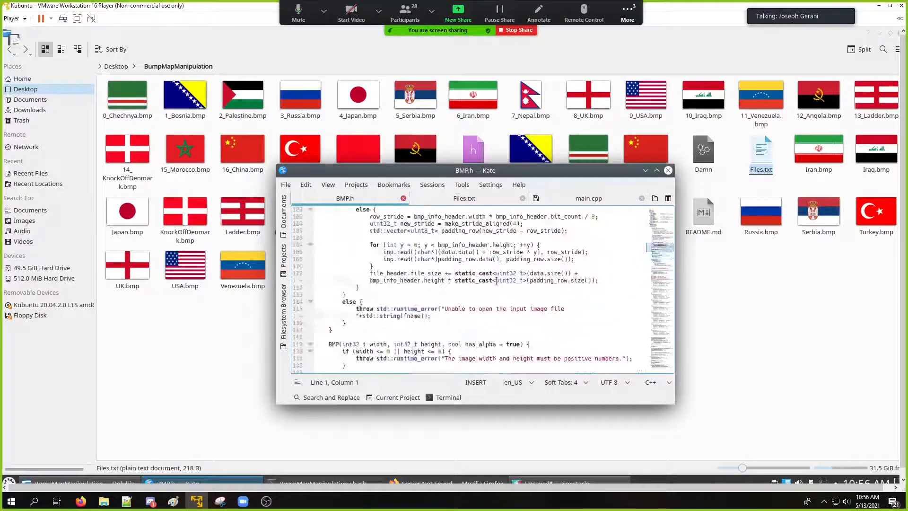
scroll(up, 3)
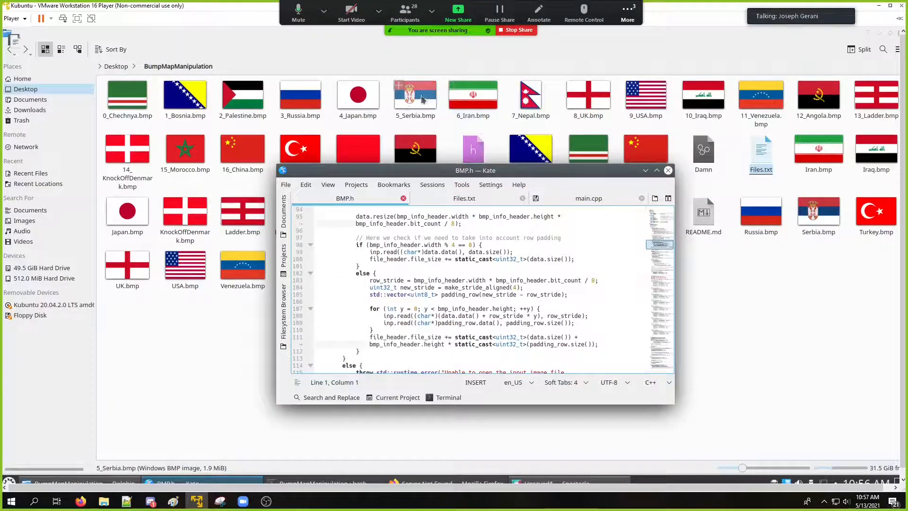
scroll(up, 3)
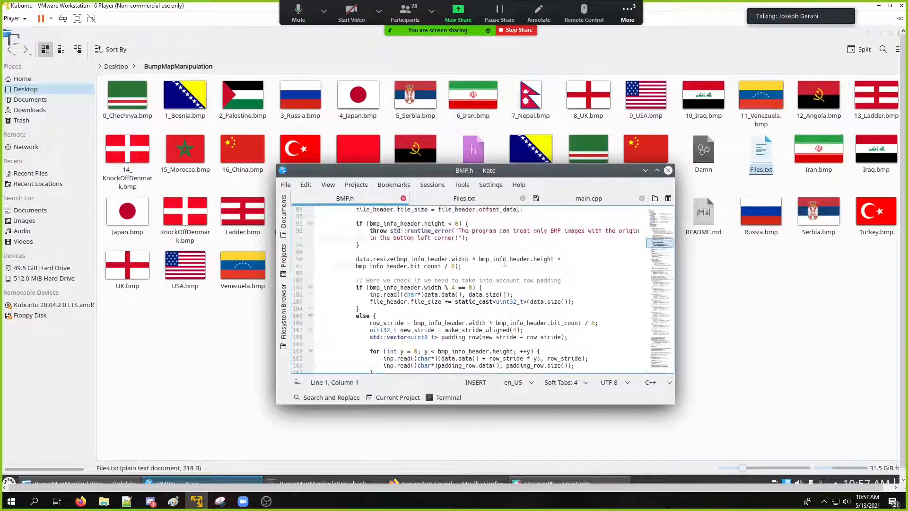
scroll(up, 3)
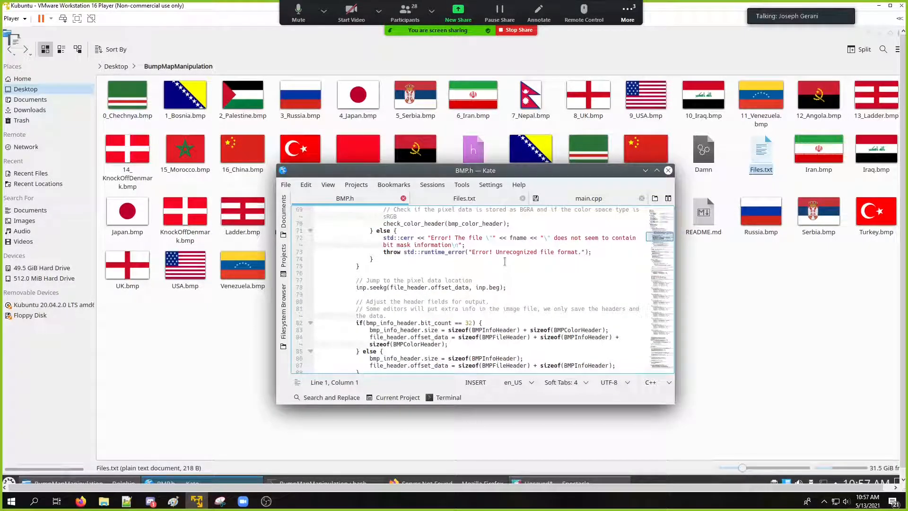
scroll(up, 3)
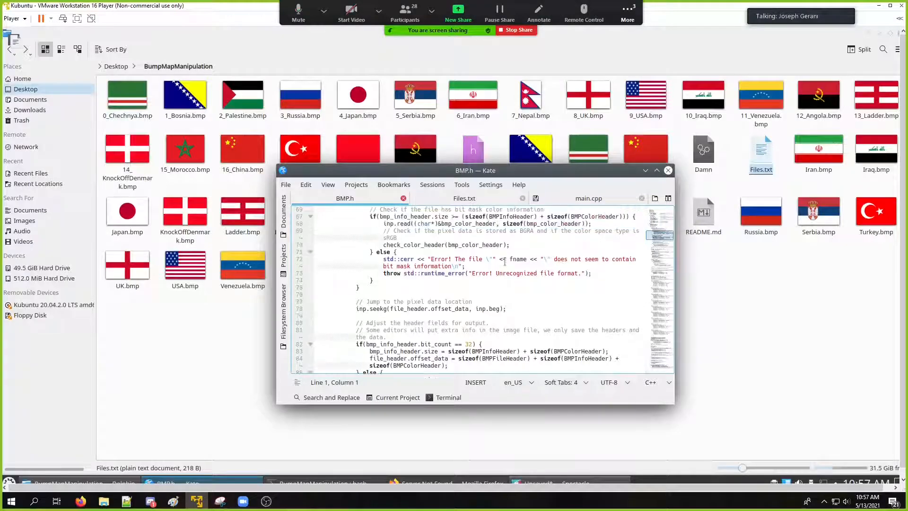
scroll(up, 3)
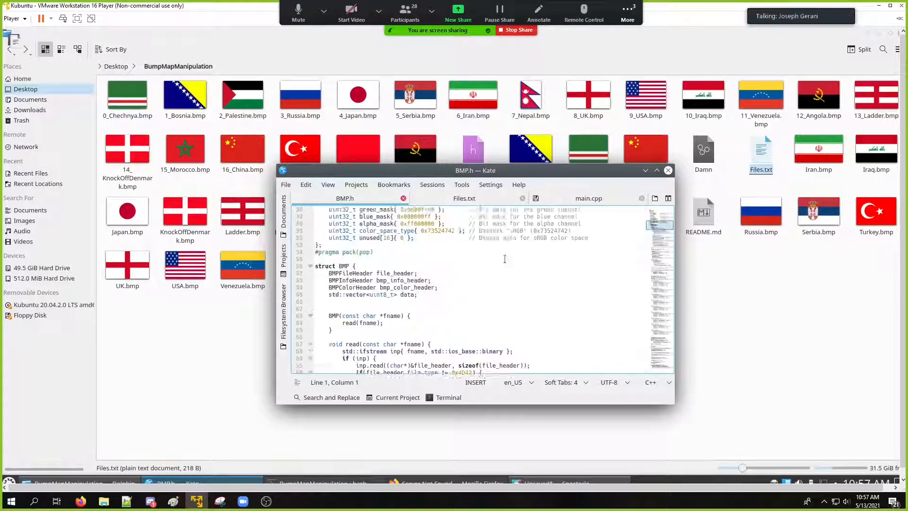
click(588, 198)
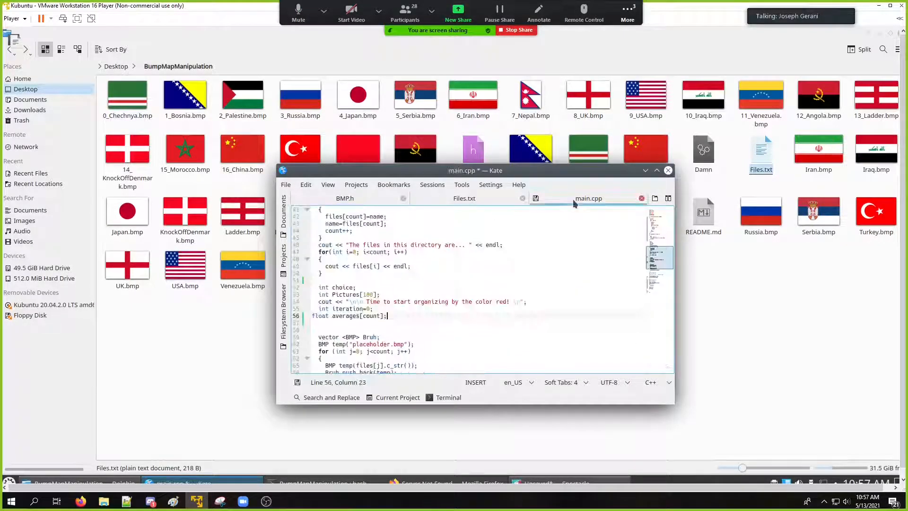
scroll(down, 3)
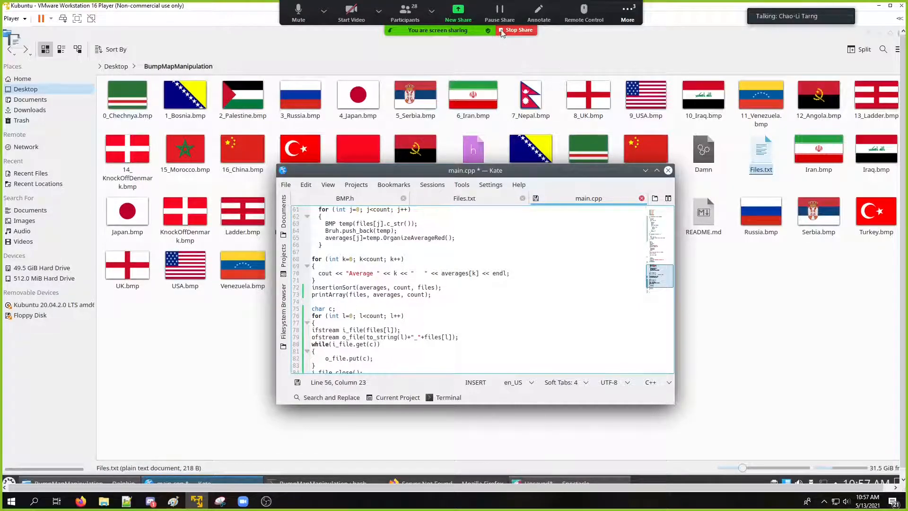
mouse_move(501, 43)
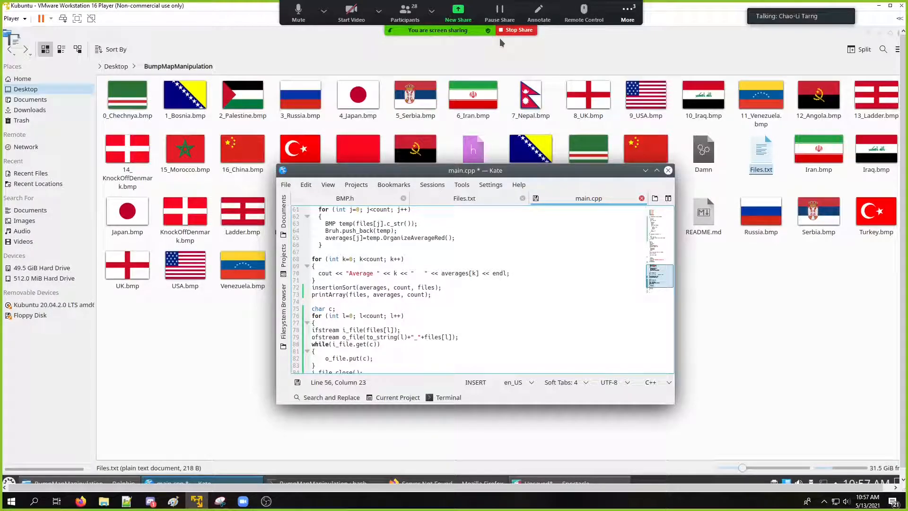
mouse_move(516, 30)
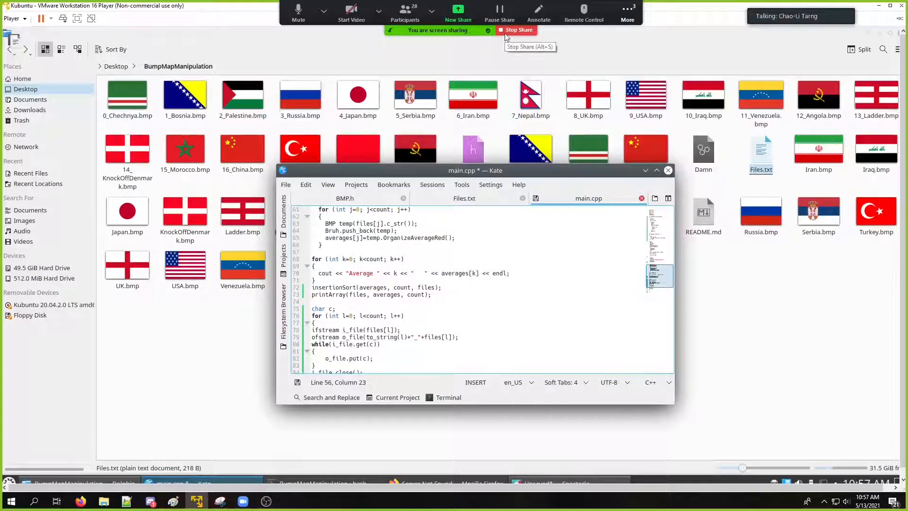